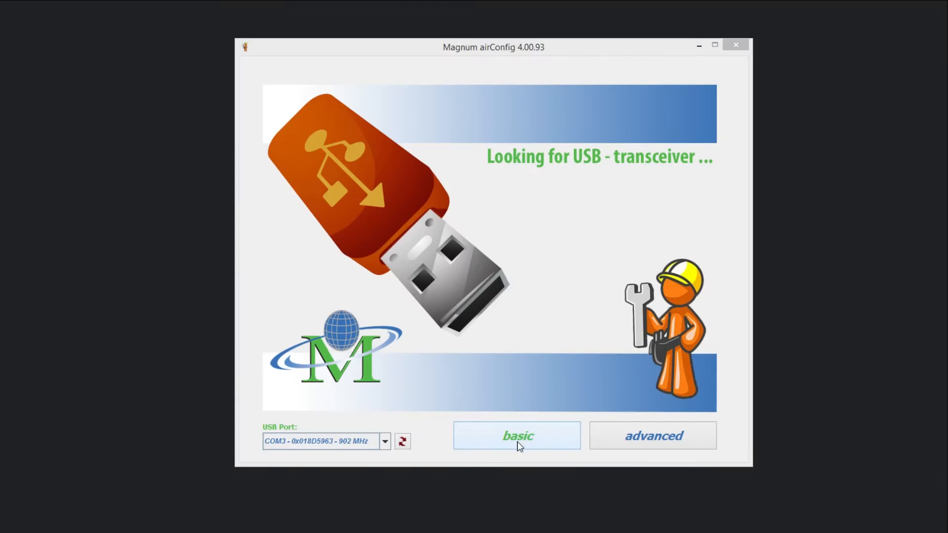
Start basic mode with the USB transceiver detected on COM3 at 902 MHz.
{"action": "left_click", "coordinate": [516, 435]}
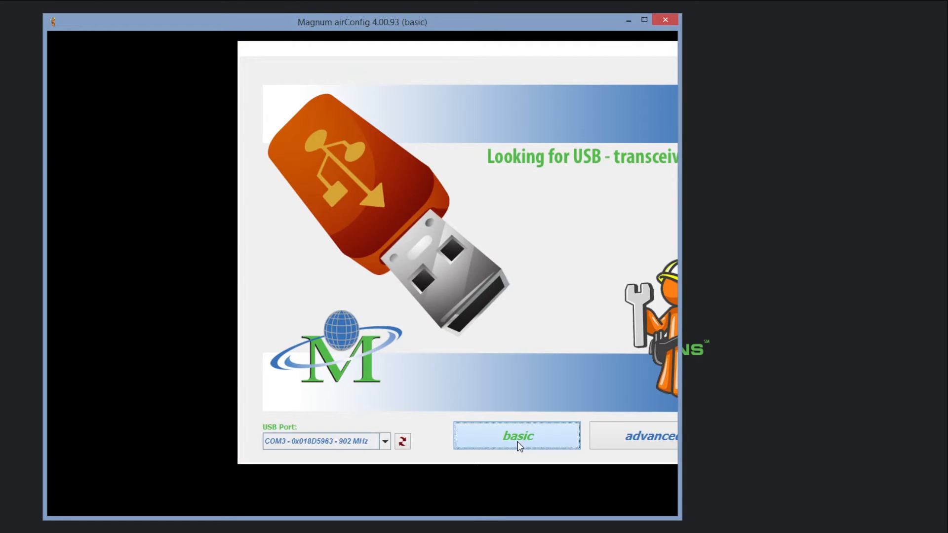
Load the basic window and browse the Driver list while sensors are detected.
{"action": "left_click", "coordinate": [517, 435]}
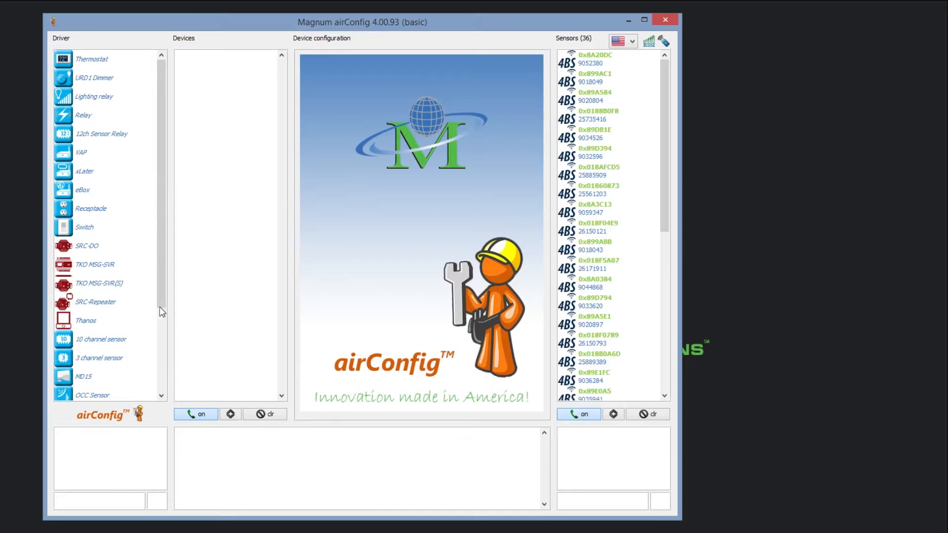
{"action": "scroll", "scroll_direction": "down", "scroll_amount": 3}
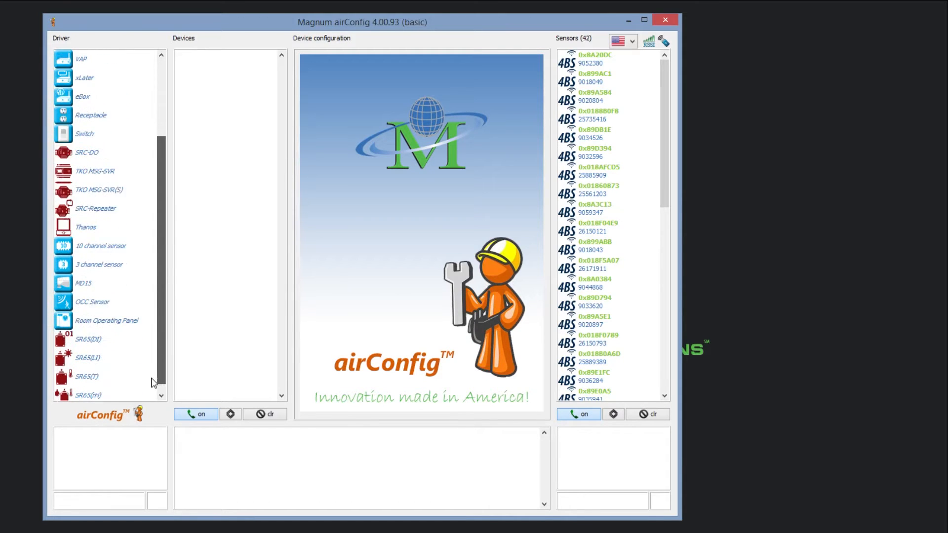
{"action": "scroll", "scroll_direction": "up", "scroll_amount": 3}
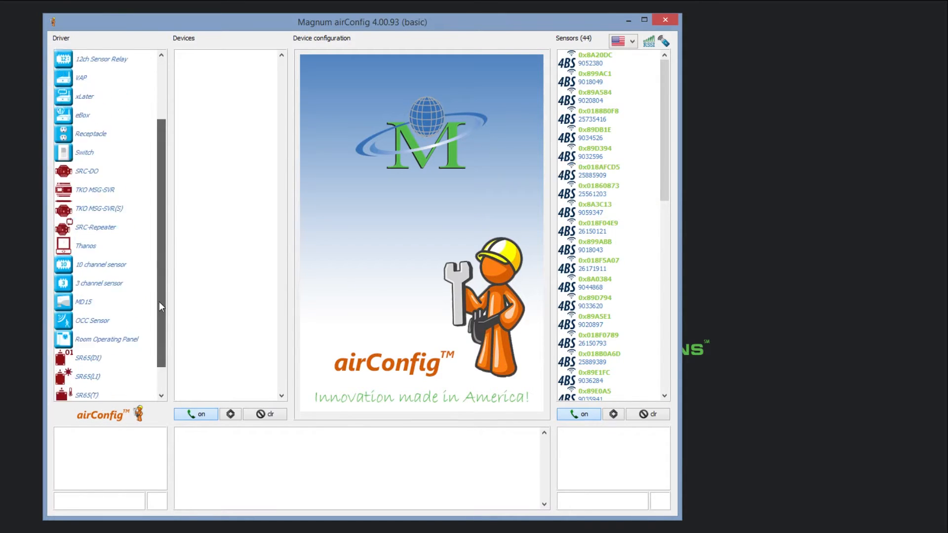
{"action": "scroll", "scroll_direction": "up", "scroll_amount": 3}
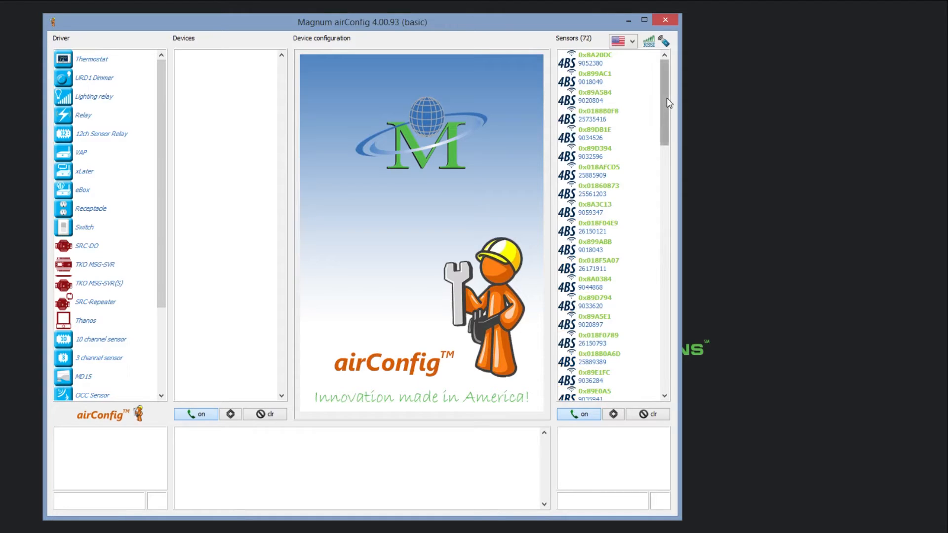
{"action": "scroll", "scroll_direction": "down", "scroll_amount": 3}
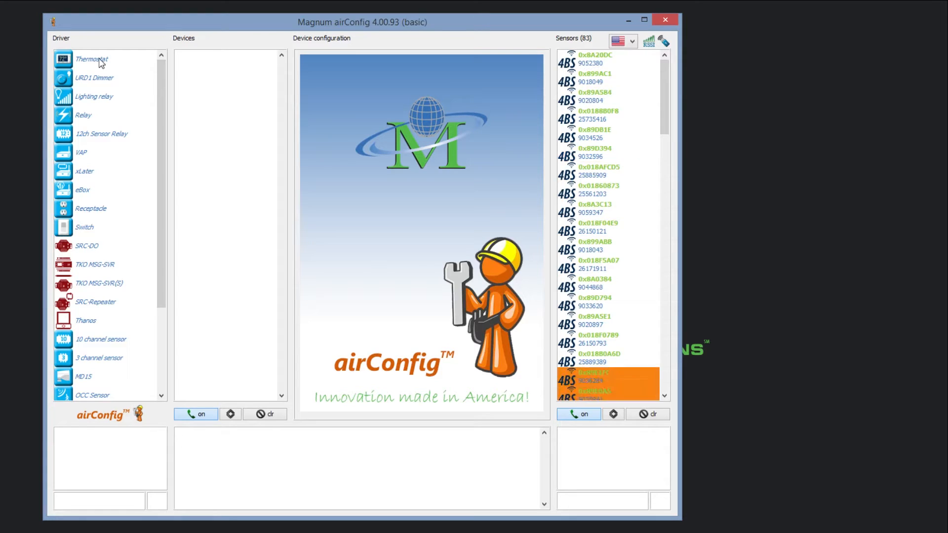
Load the Thermostat driver and query devices, finding three thermostats with signal strengths.
{"action": "left_click", "coordinate": [91, 59]}
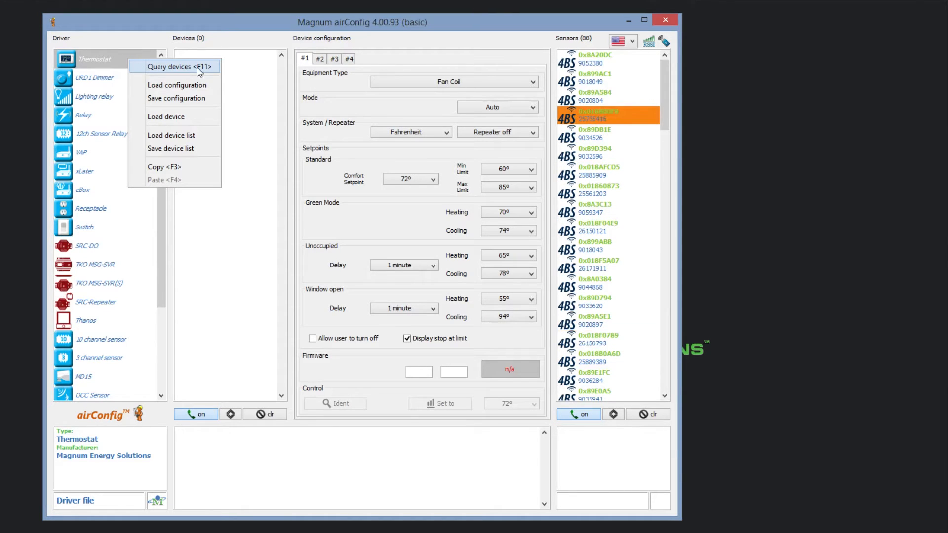
{"action": "left_click", "coordinate": [179, 66]}
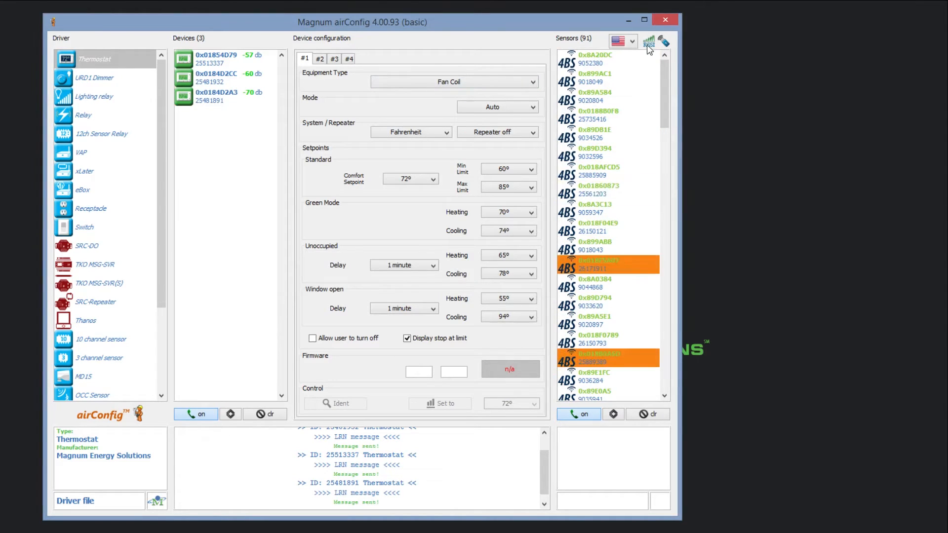
Save a max. RSSI smart sensor threshold of -65, filtering out the -70 db thermostat.
{"action": "left_click", "coordinate": [648, 42]}
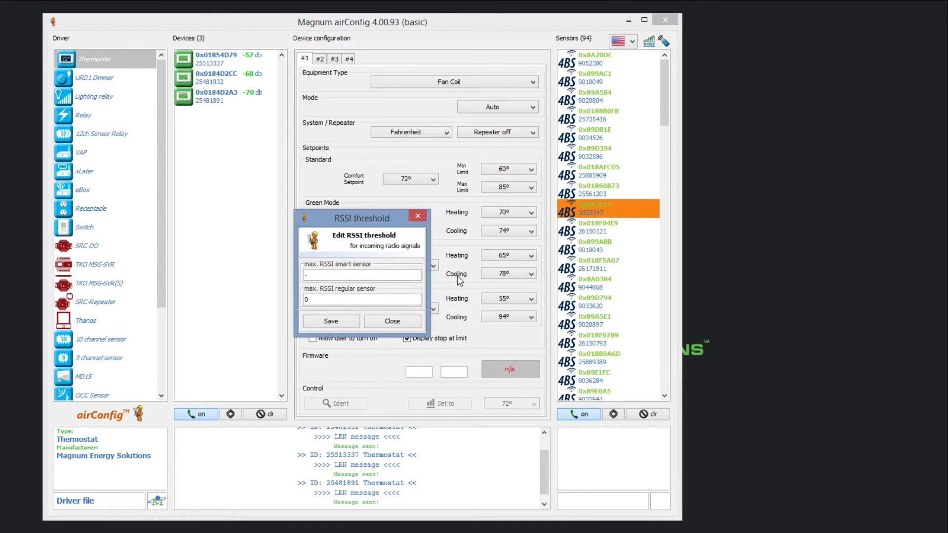
{"action": "type", "text": "-65"}
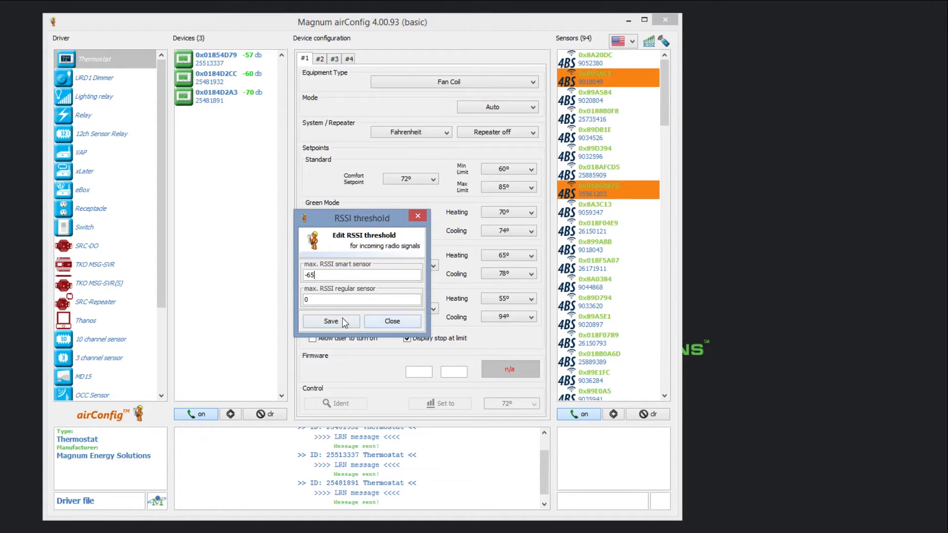
{"action": "left_click", "coordinate": [330, 321]}
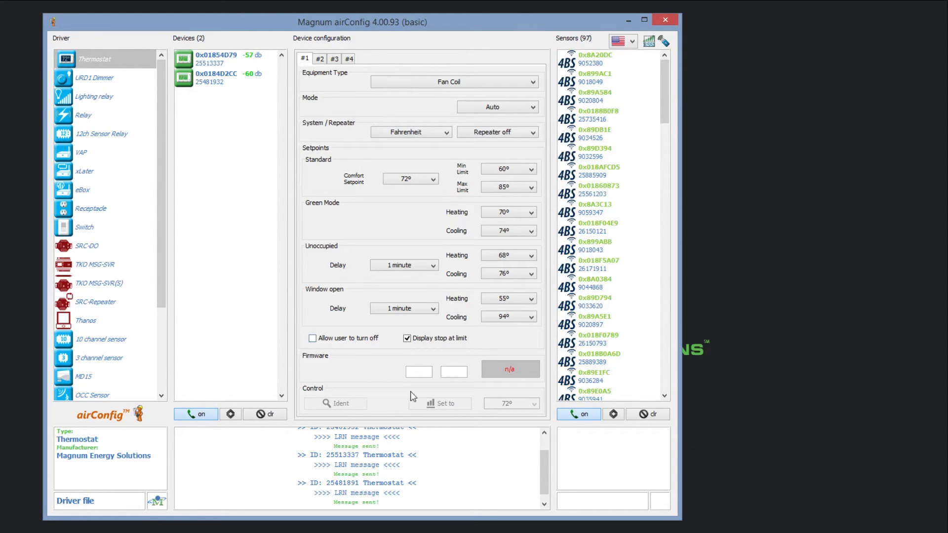
{"action": "mouse_move", "coordinate": [372, 40]}
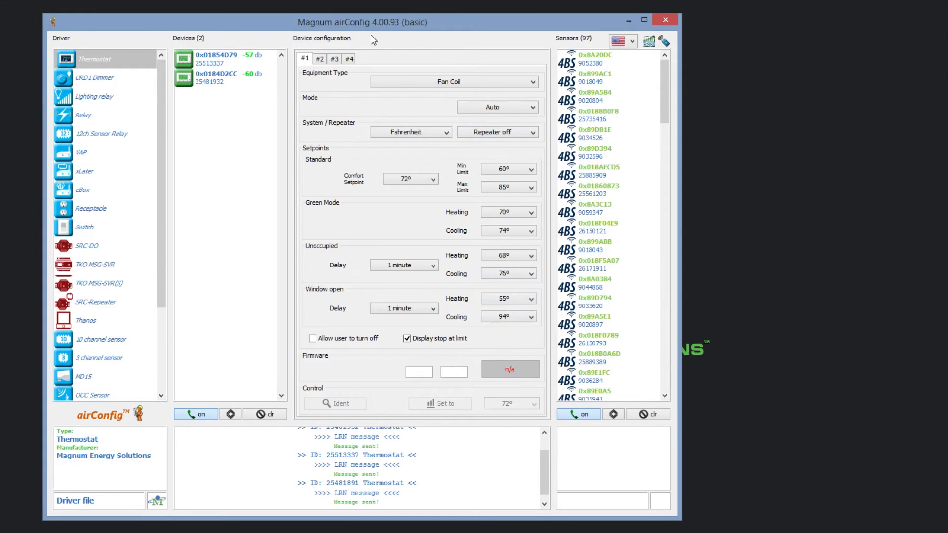
Select thermostat 0x01854D79 and confirm reading its stored configuration.
{"action": "left_click", "coordinate": [607, 172]}
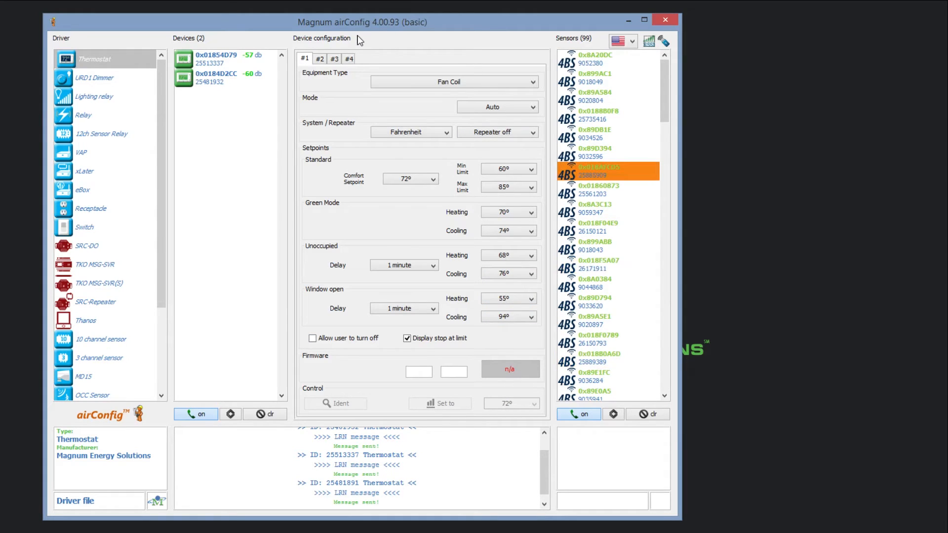
{"action": "left_click", "coordinate": [595, 283]}
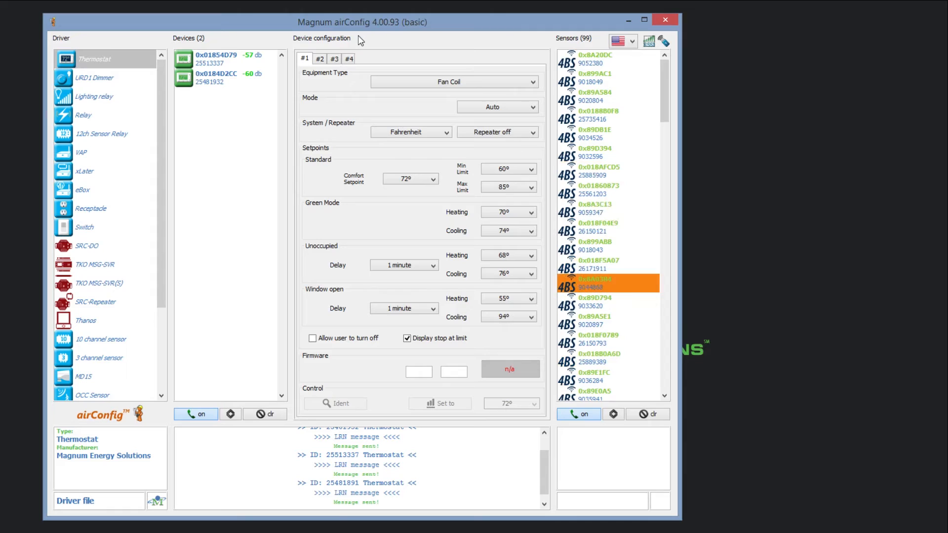
{"action": "left_click", "coordinate": [604, 114]}
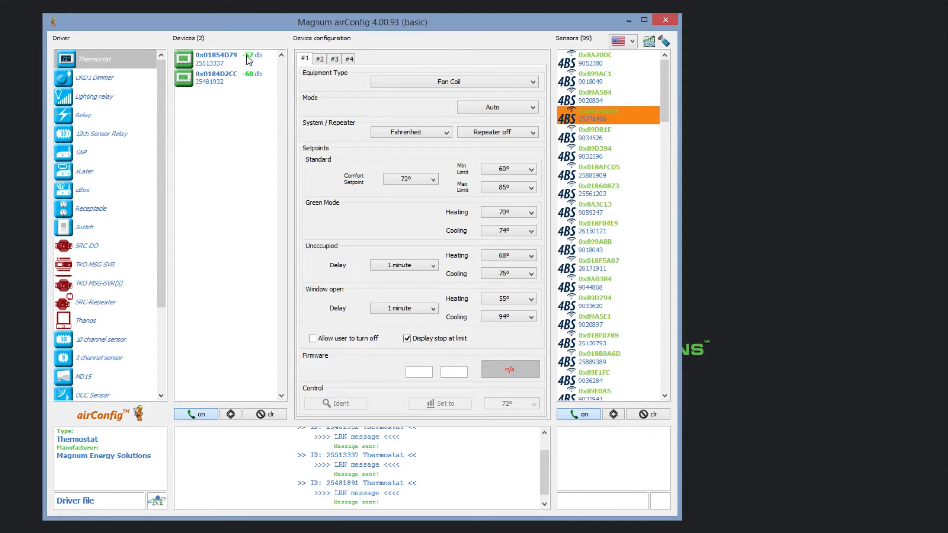
{"action": "left_click", "coordinate": [216, 58]}
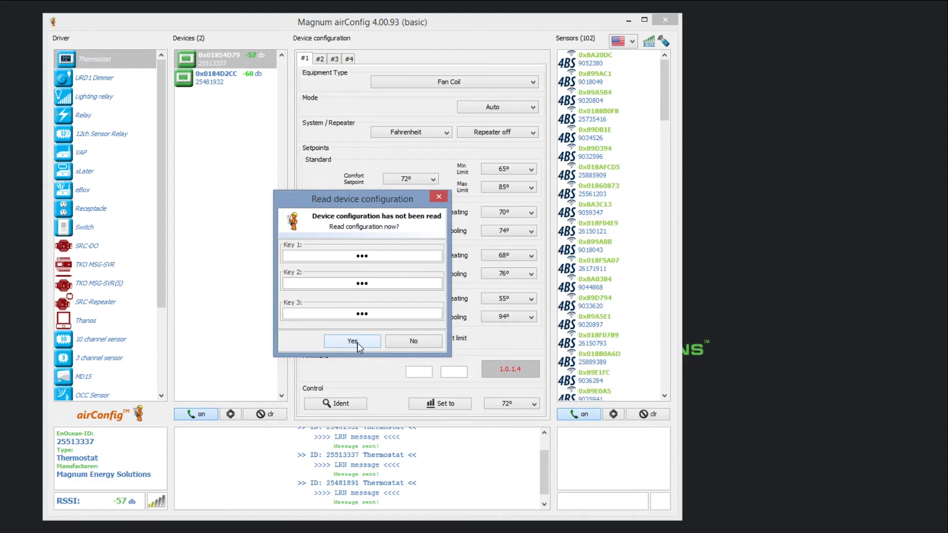
{"action": "left_click", "coordinate": [352, 341]}
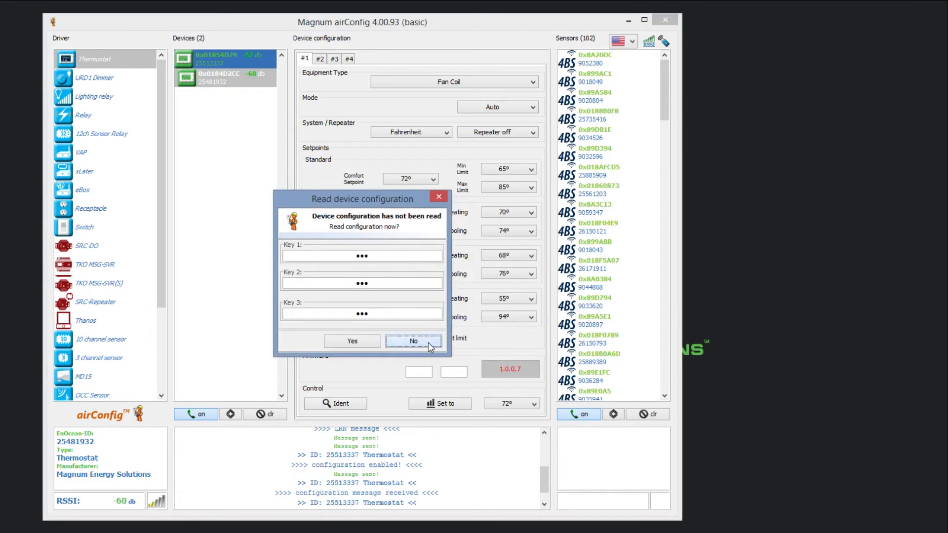
Show thermostat 25513337's configuration and set its unoccupied cooling setpoint to 71°.
{"action": "left_click", "coordinate": [413, 341]}
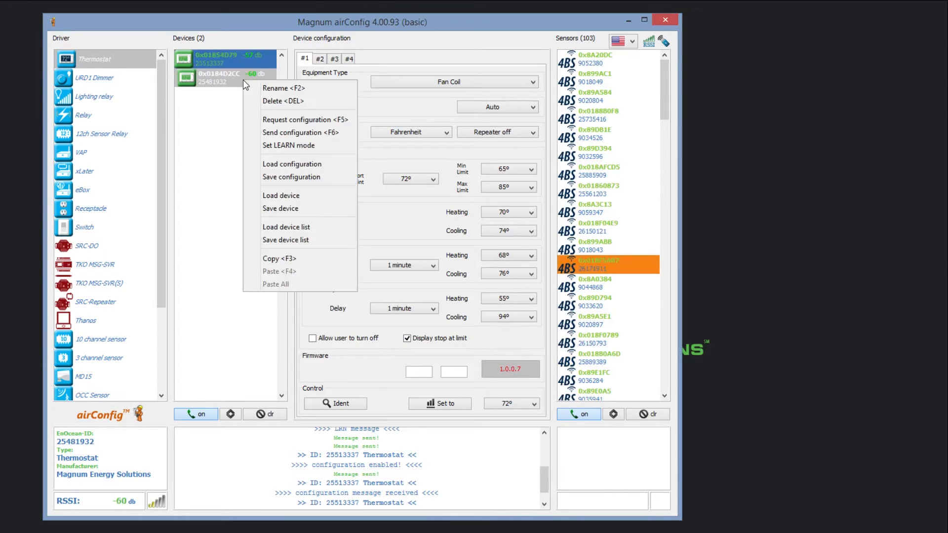
{"action": "mouse_move", "coordinate": [305, 119]}
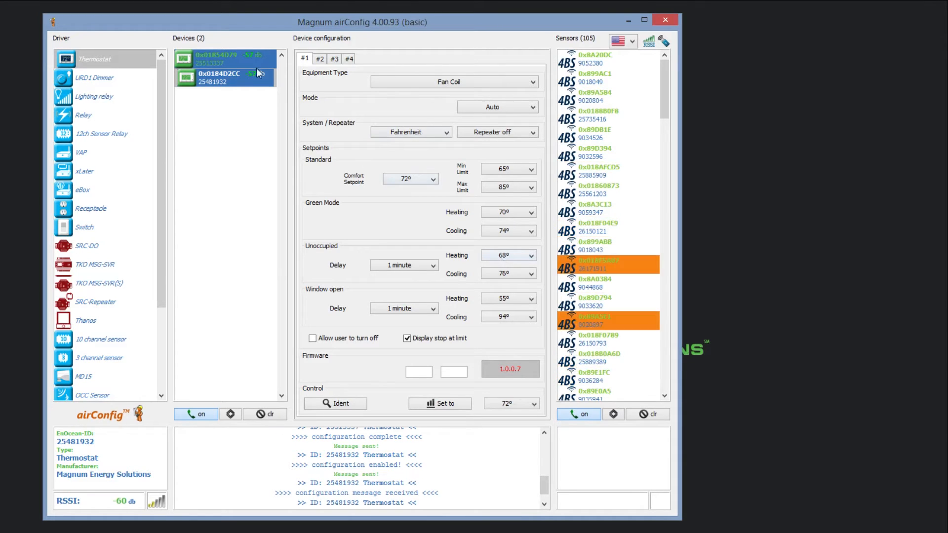
{"action": "left_click", "coordinate": [225, 58]}
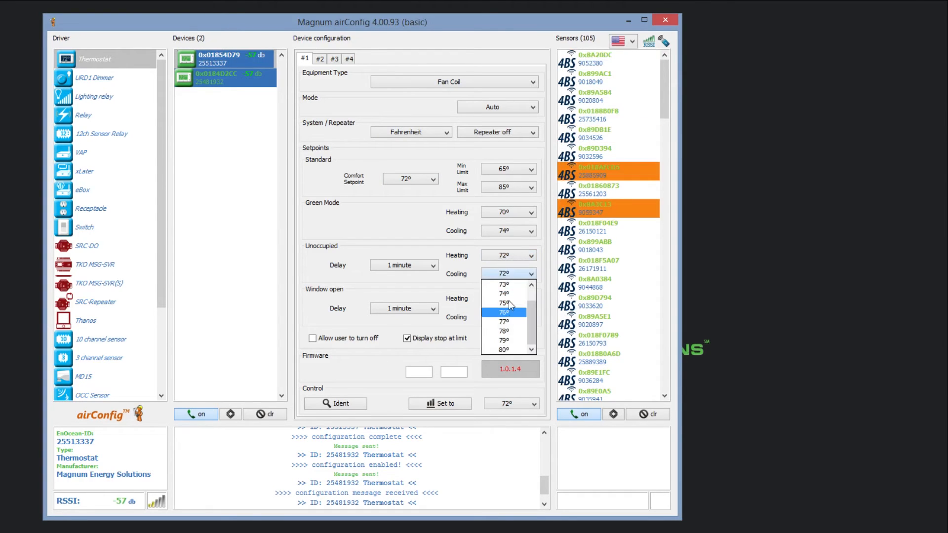
{"action": "left_click", "coordinate": [505, 300]}
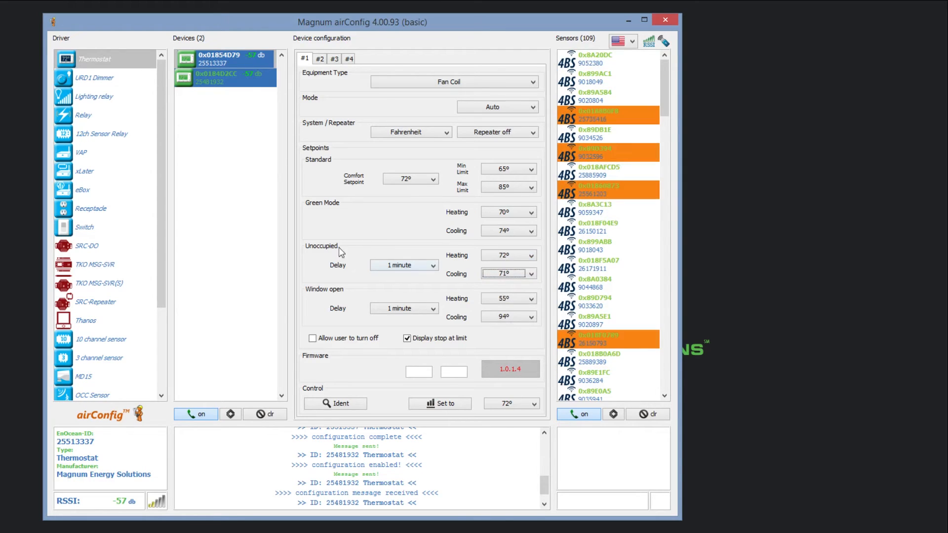
Send the edited configuration to thermostat 25513337, then show thermostat 25481932's settings.
{"action": "right_click", "coordinate": [224, 59]}
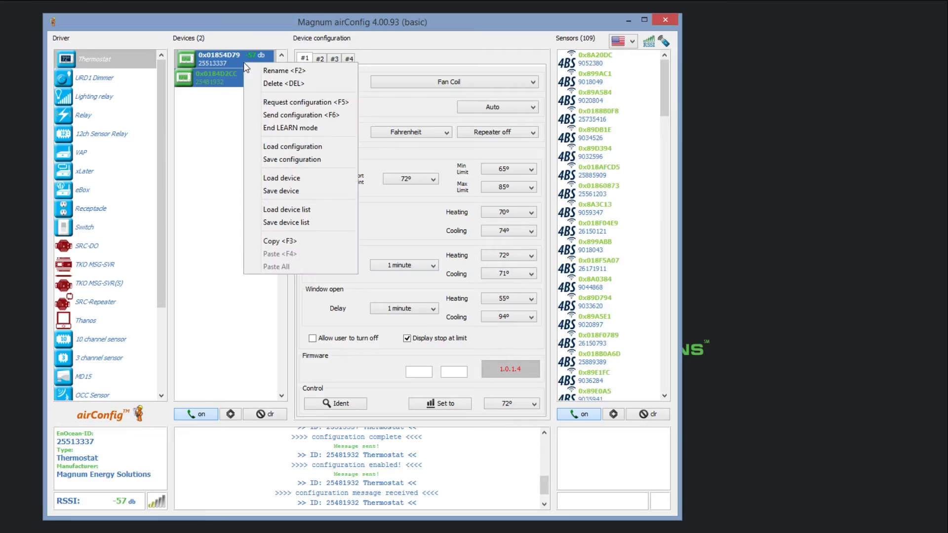
{"action": "mouse_move", "coordinate": [301, 115]}
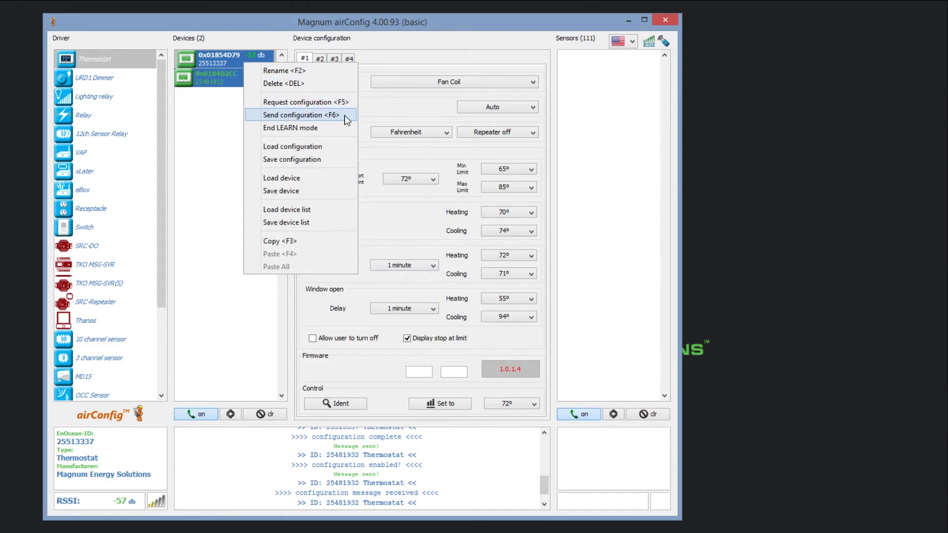
{"action": "left_click", "coordinate": [300, 115]}
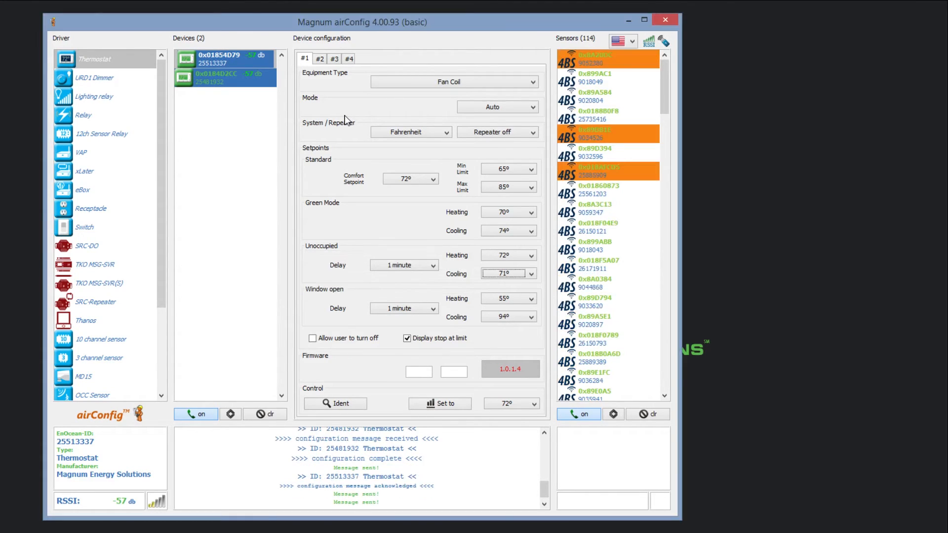
{"action": "left_click", "coordinate": [225, 77]}
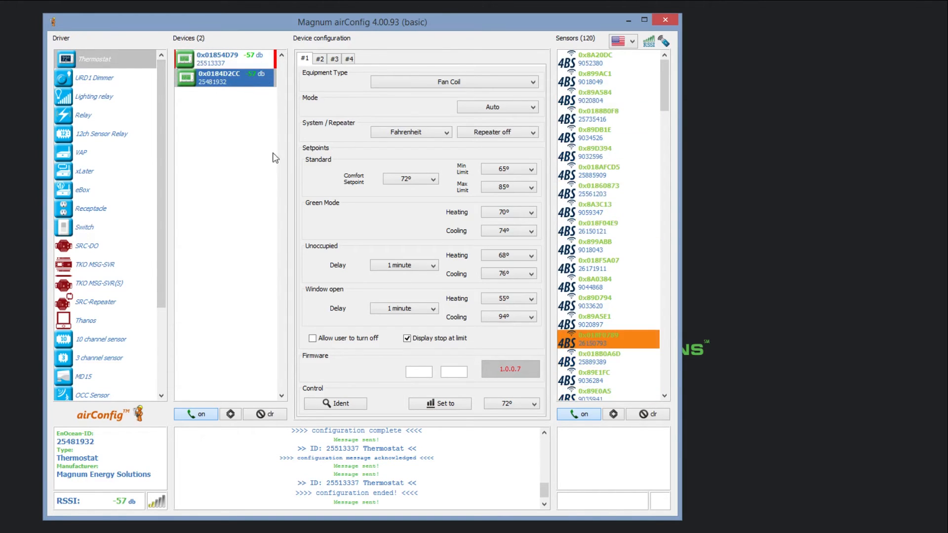
{"action": "mouse_move", "coordinate": [264, 414]}
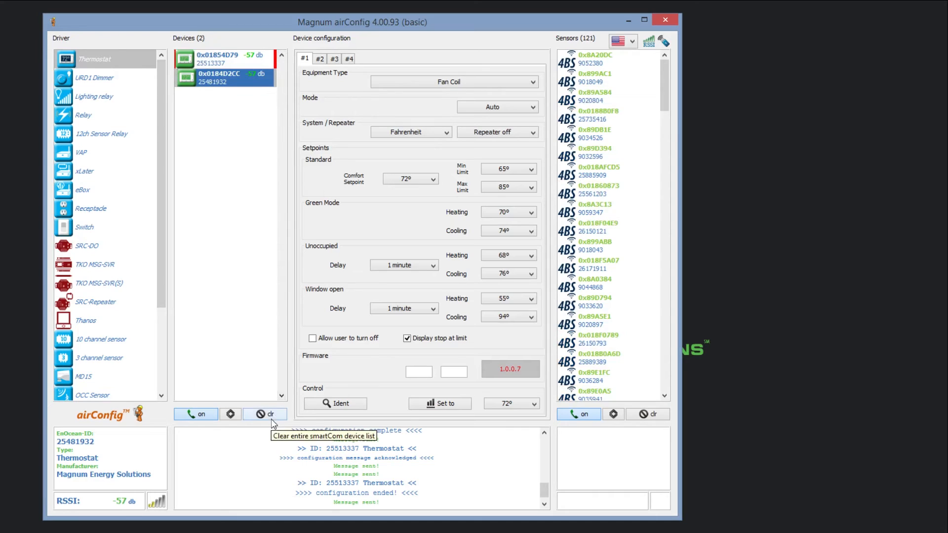
Clear the device list and re-query so both thermostats reappear with signal strengths.
{"action": "left_click", "coordinate": [264, 413]}
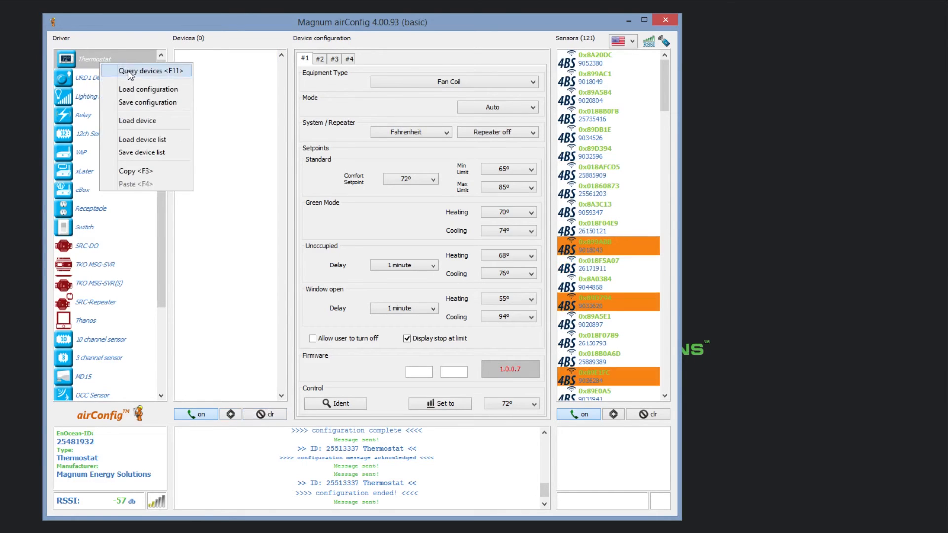
{"action": "left_click", "coordinate": [142, 70]}
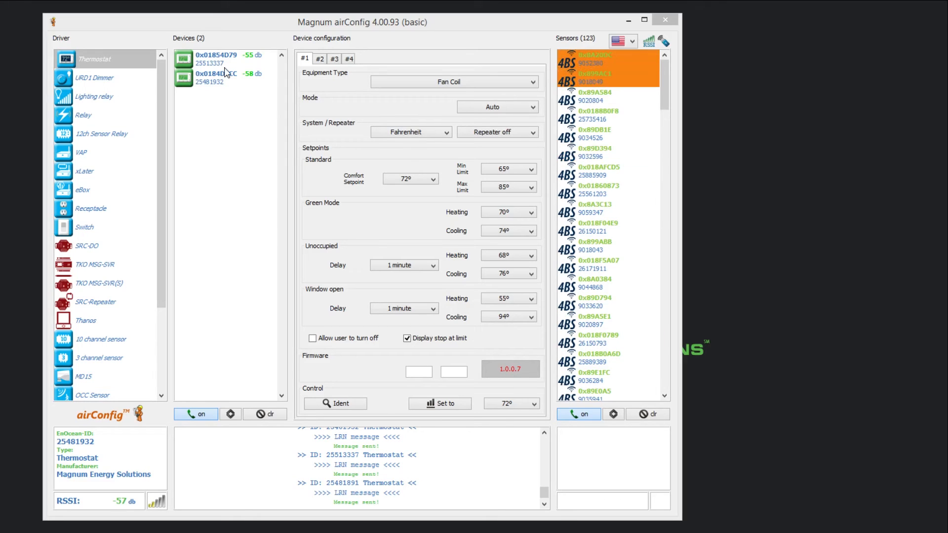
Re-read thermostat 25513337's configuration, then the second thermostat's, confirming 72°/71° setpoints.
{"action": "left_click", "coordinate": [216, 58]}
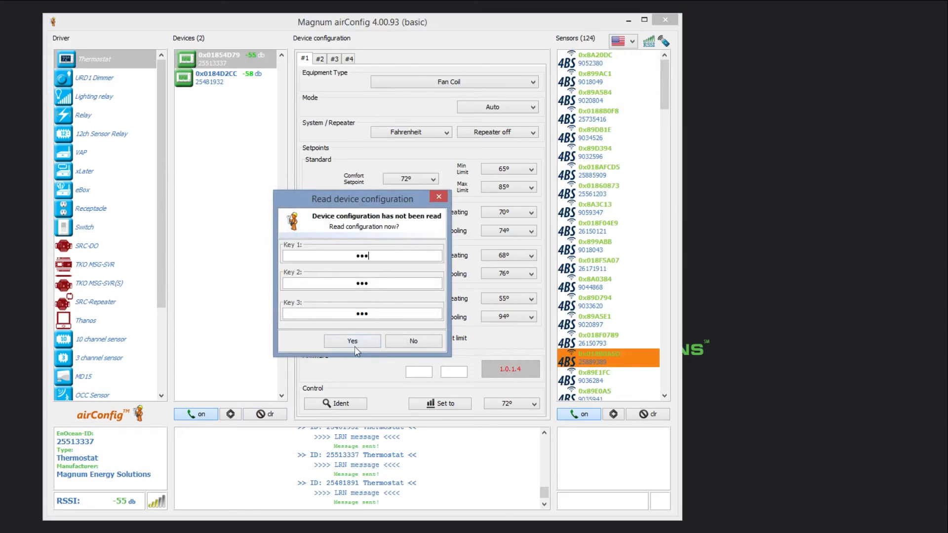
{"action": "left_click", "coordinate": [351, 340]}
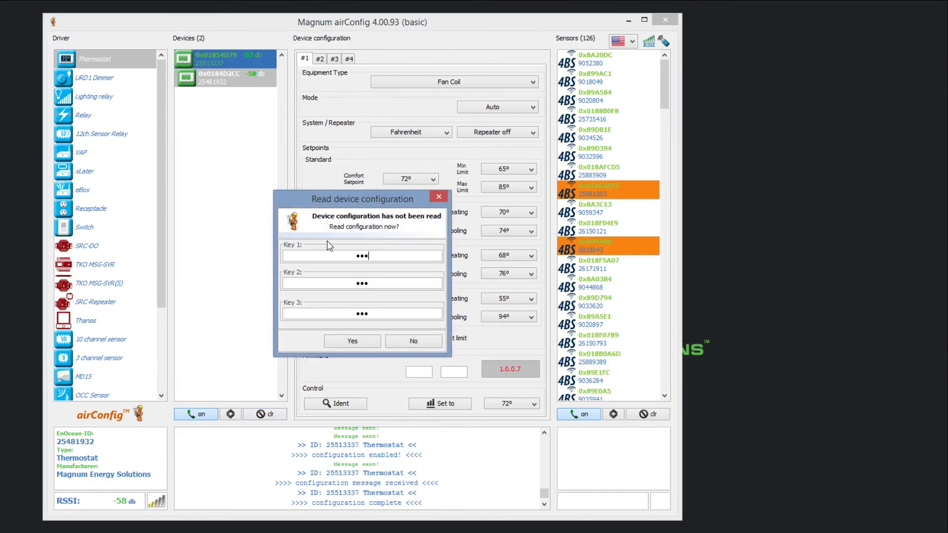
{"action": "left_click", "coordinate": [352, 340]}
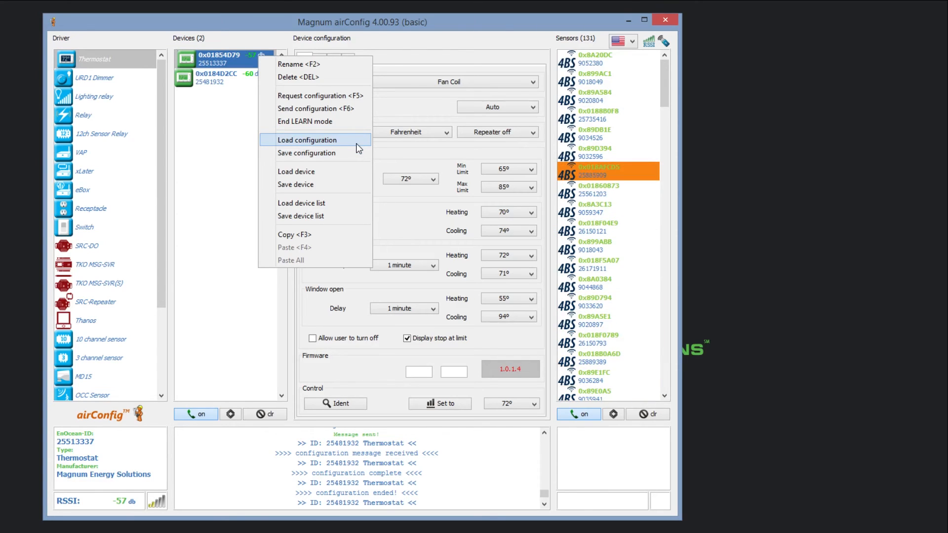
{"action": "mouse_move", "coordinate": [336, 235]}
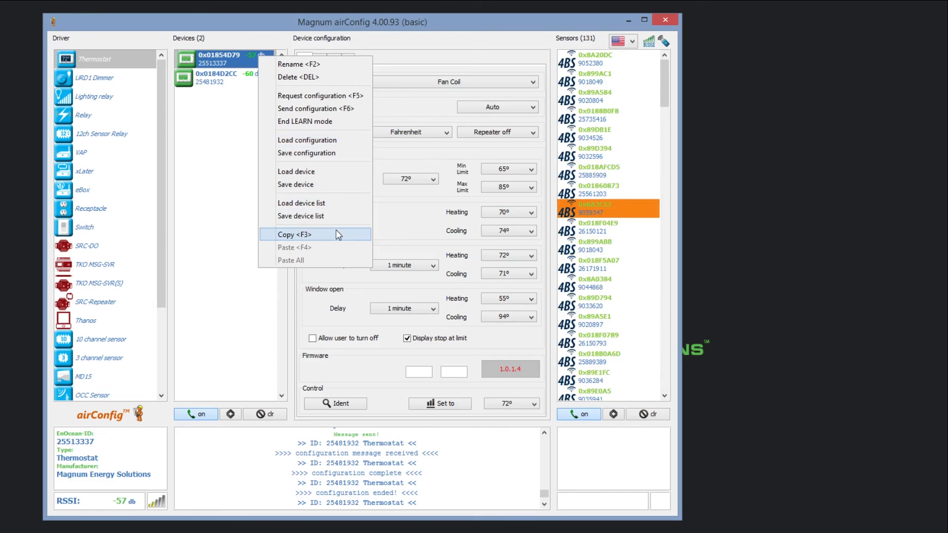
{"action": "mouse_move", "coordinate": [338, 249]}
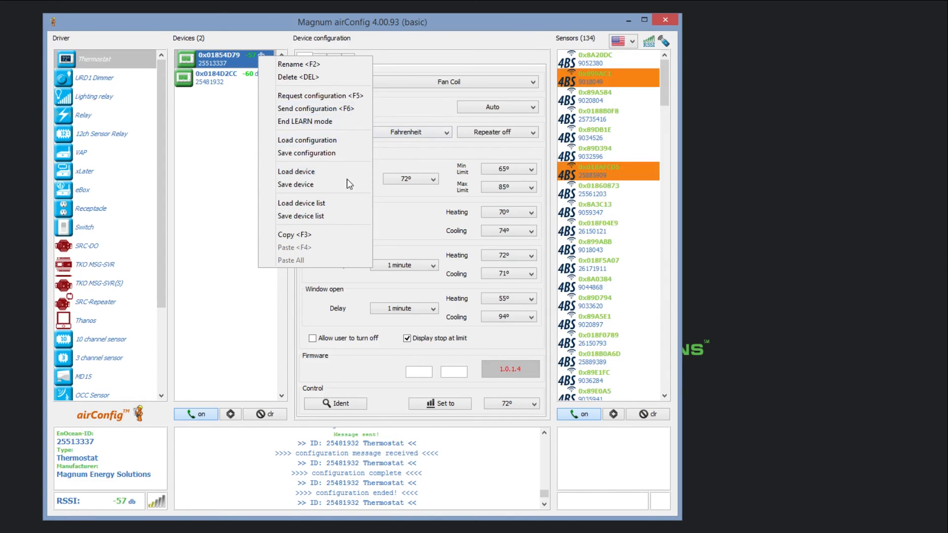
{"action": "mouse_move", "coordinate": [324, 184]}
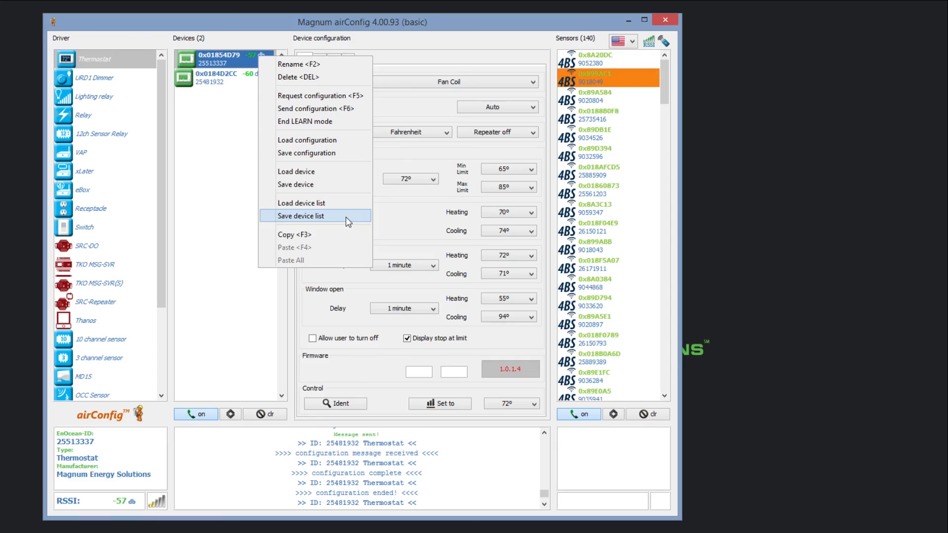
{"action": "mouse_move", "coordinate": [347, 202]}
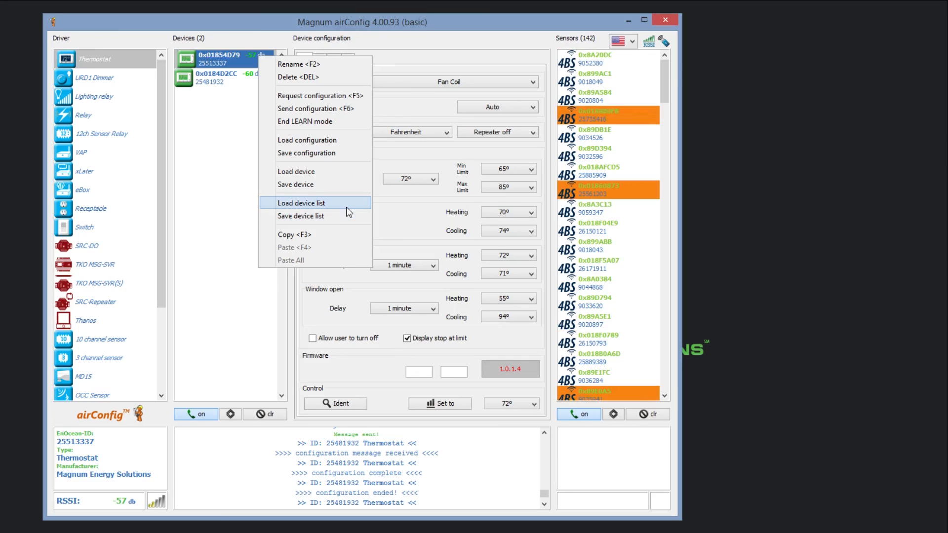
{"action": "mouse_move", "coordinate": [215, 161]}
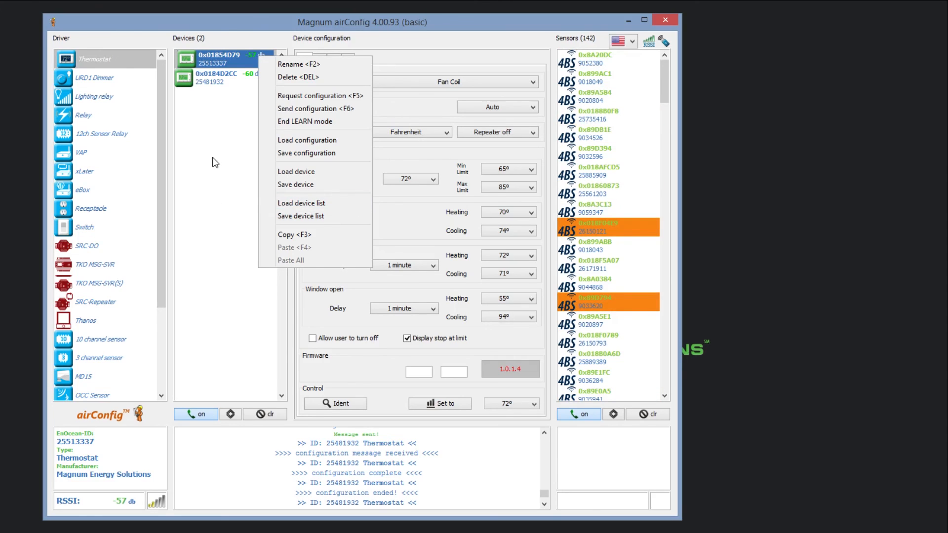
{"action": "left_click", "coordinate": [214, 162]}
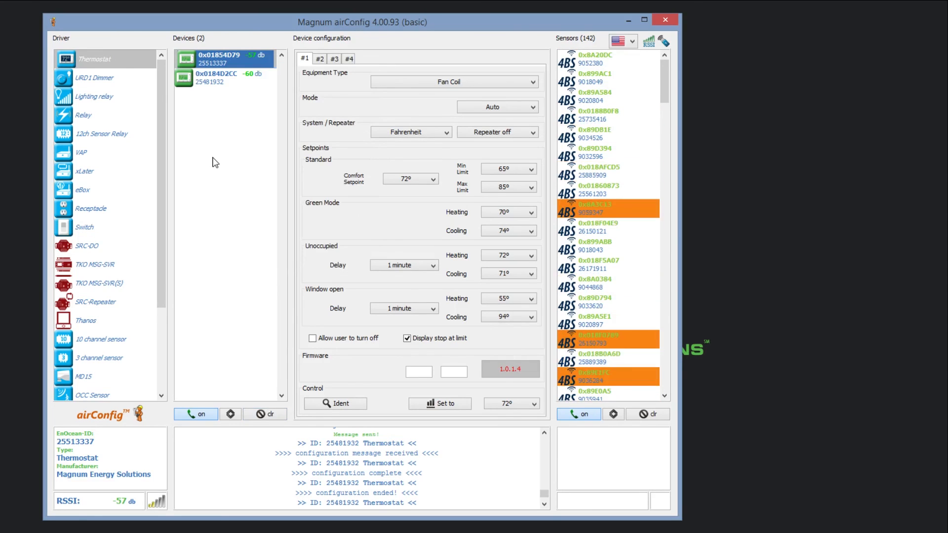